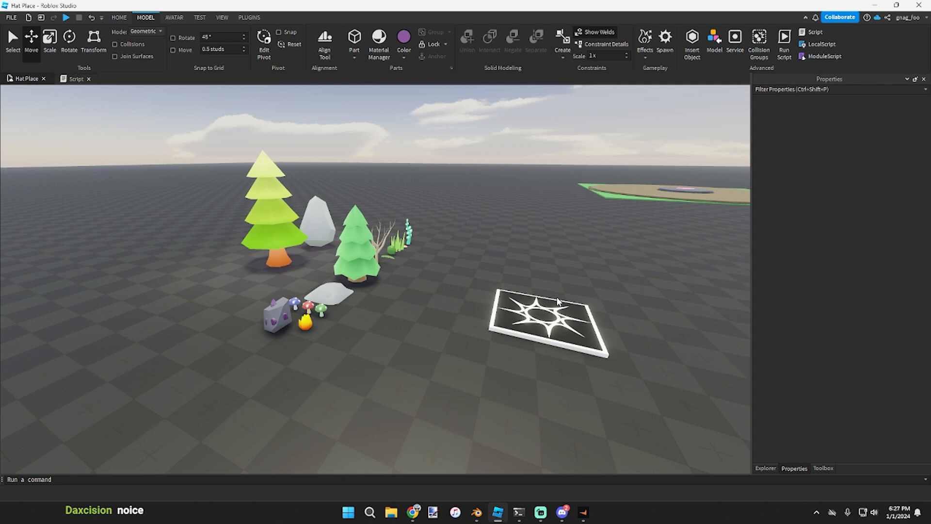
mouse_move(256, 17)
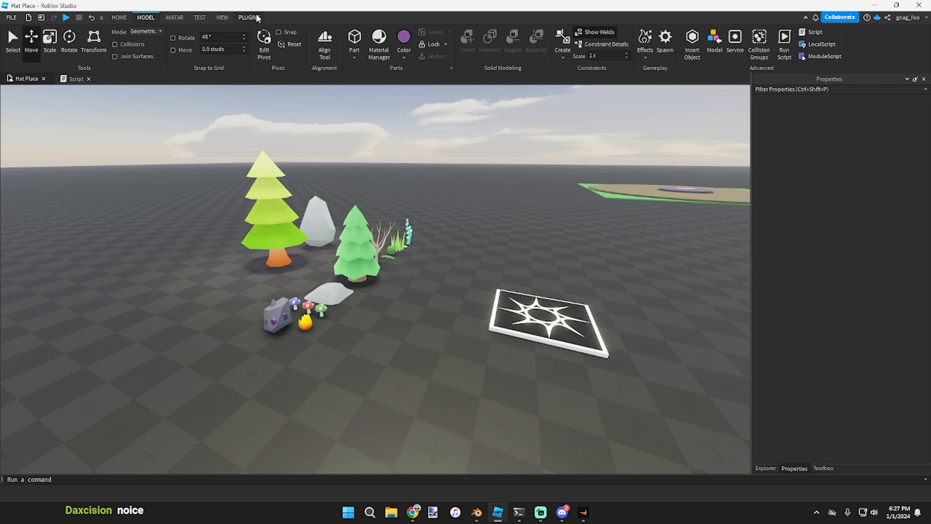
Browse the Plugins ribbon and the Studio Build Suite dropdown while orbiting around the tree models
left_click(248, 17)
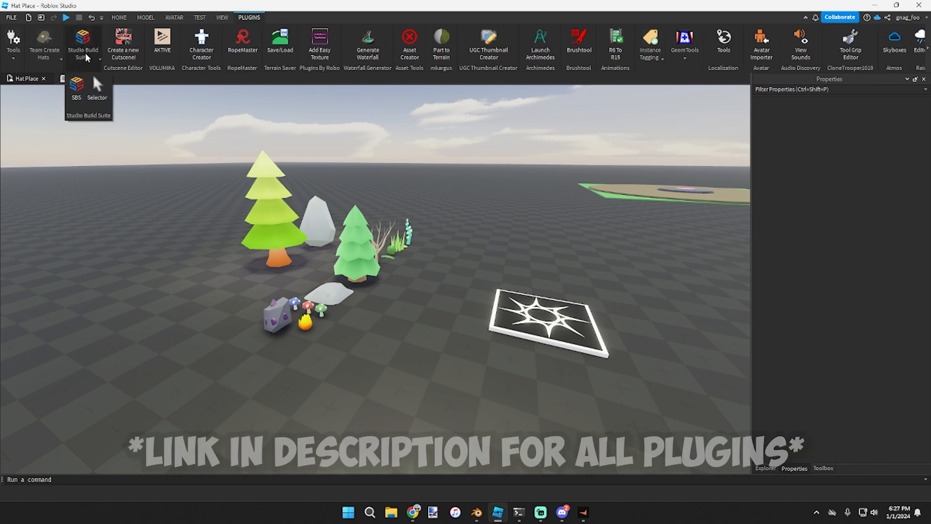
left_click(119, 18)
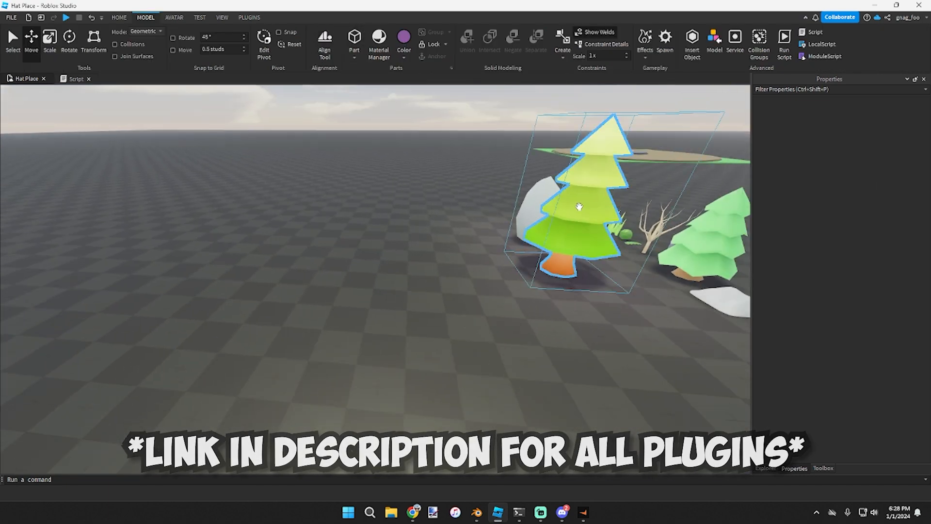
left_click(248, 18)
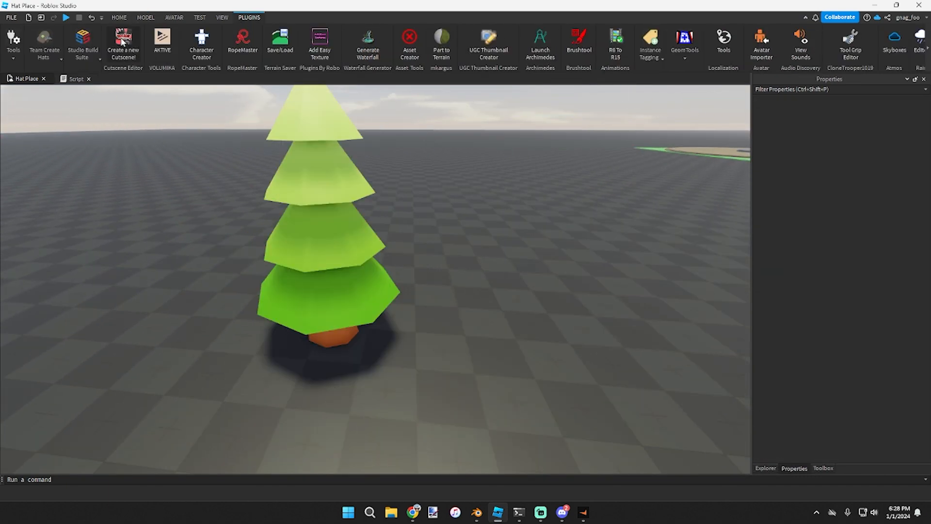
mouse_move(83, 45)
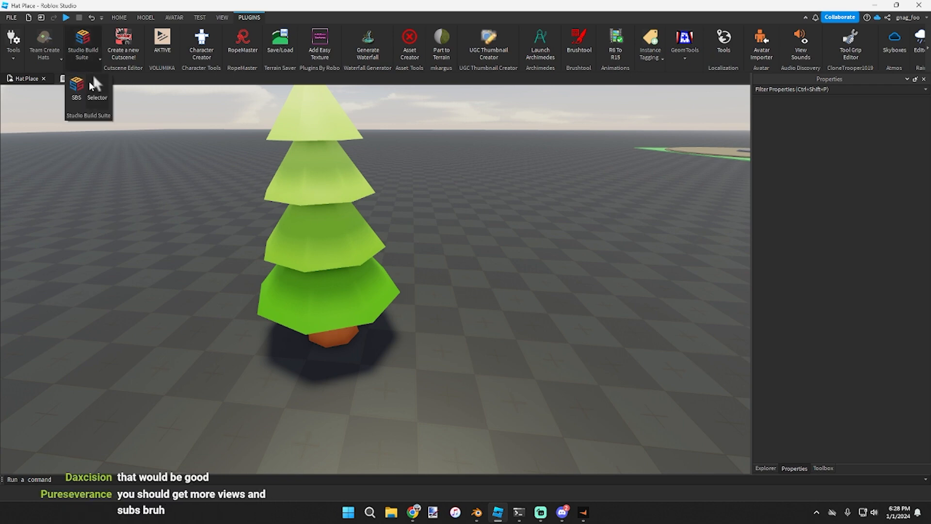
left_click(345, 268)
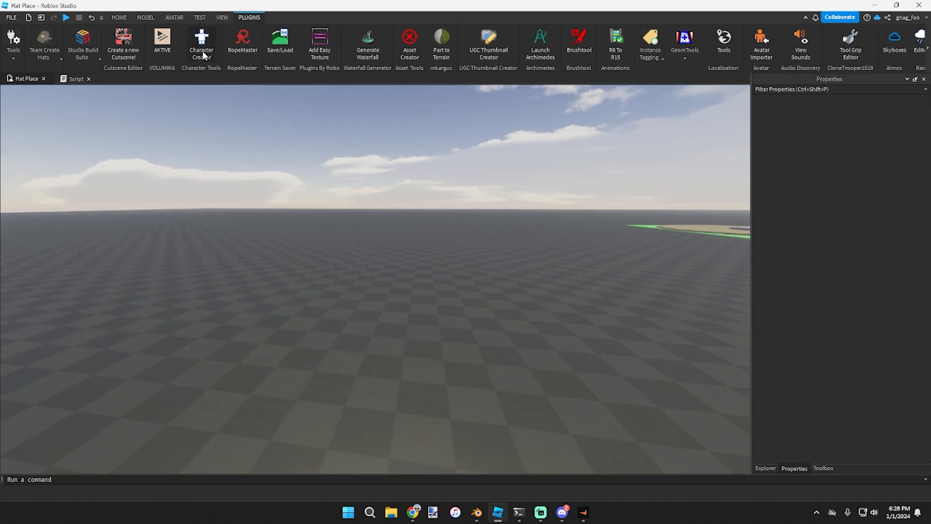
Create a base character in Character Creator and dress it in a black graphic Marketplace shirt
left_click(201, 45)
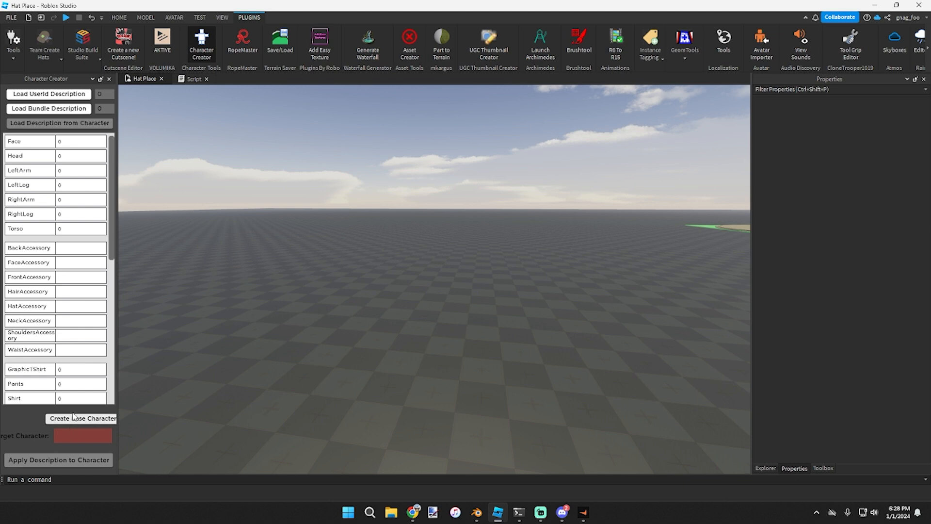
left_click(83, 418)
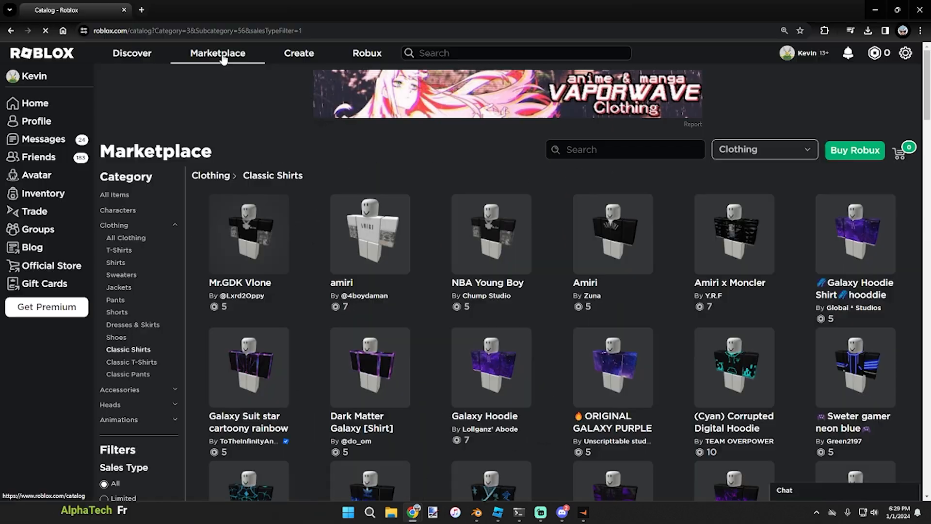
left_click(248, 234)
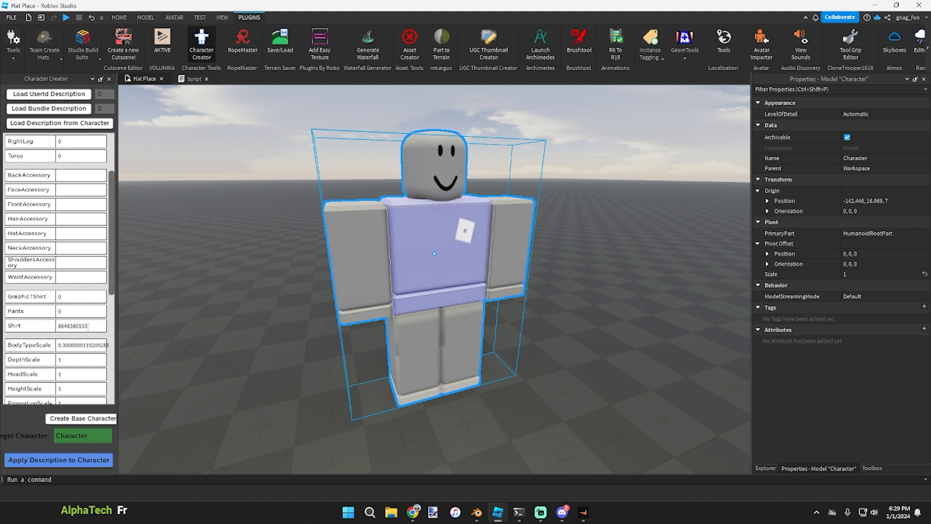
left_click(58, 459)
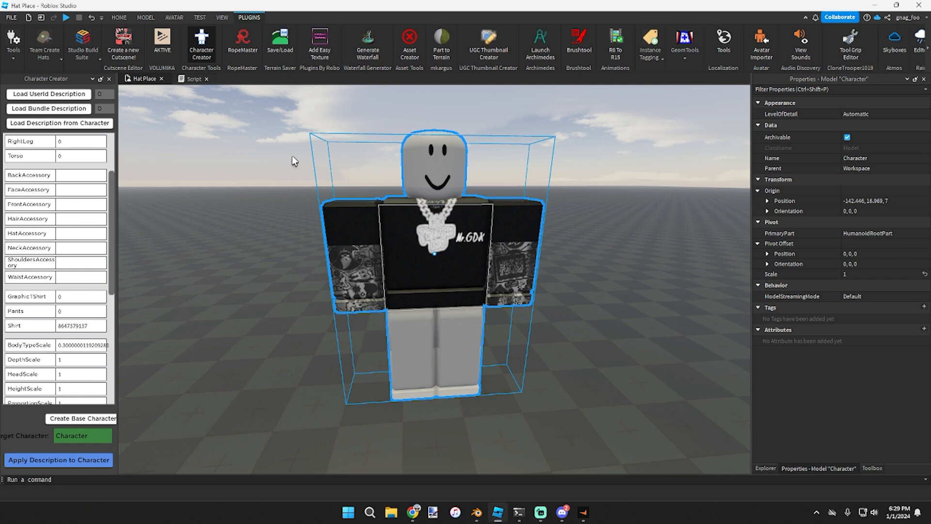
scroll("down", 3)
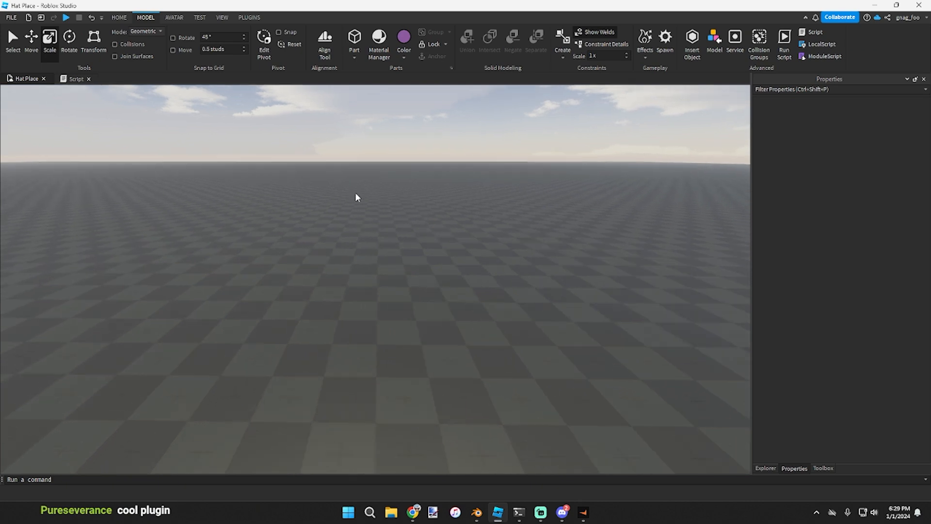
Reopen Hat Place from the start page and stand a tall lavender part on the baseplate
left_click(355, 42)
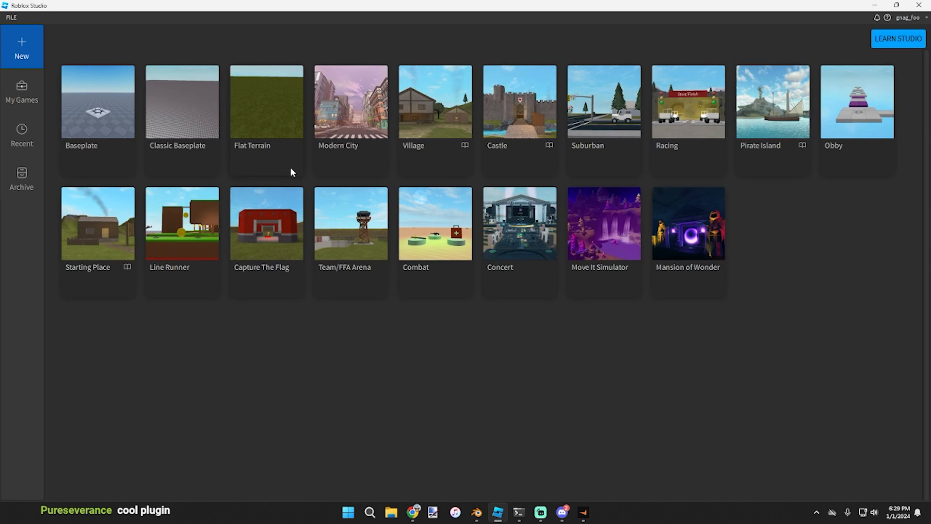
left_click(21, 135)
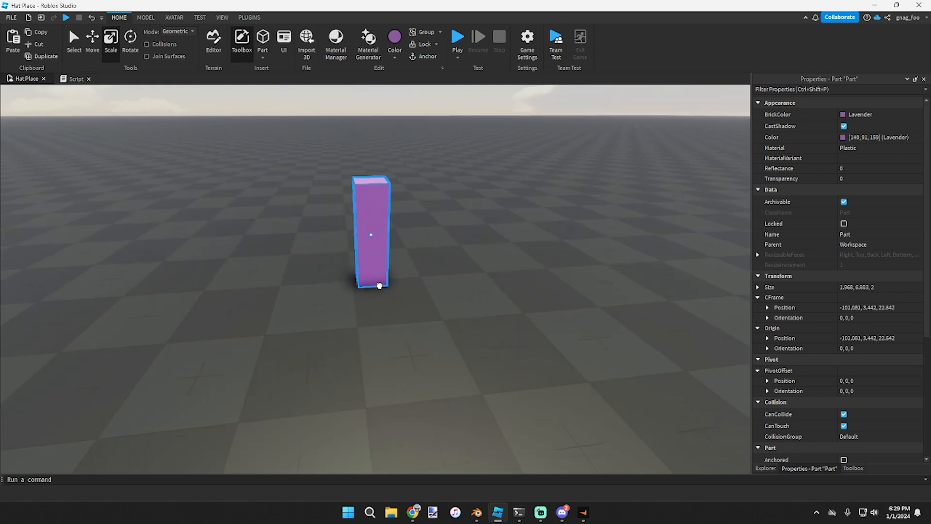
Launch RopeMaster, dismiss its development warning and choose the Electric Cable preset
left_click(250, 17)
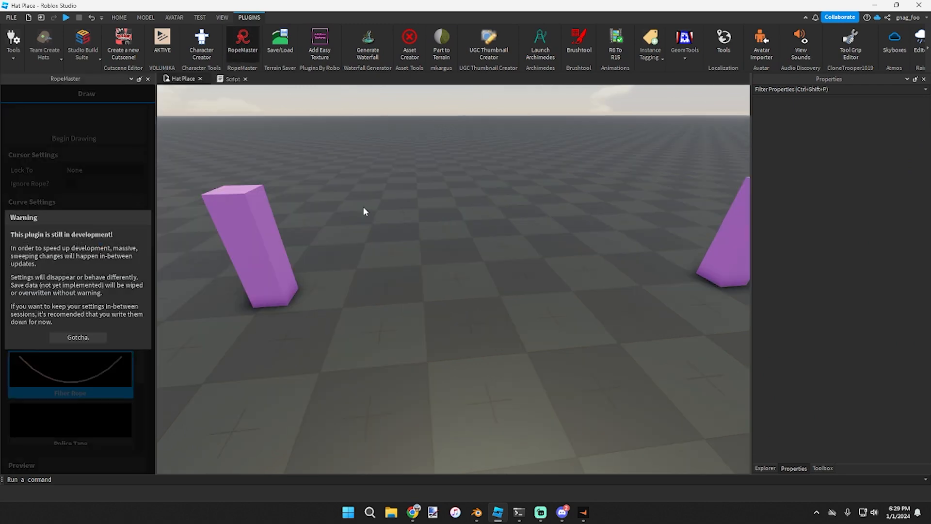
left_click(78, 336)
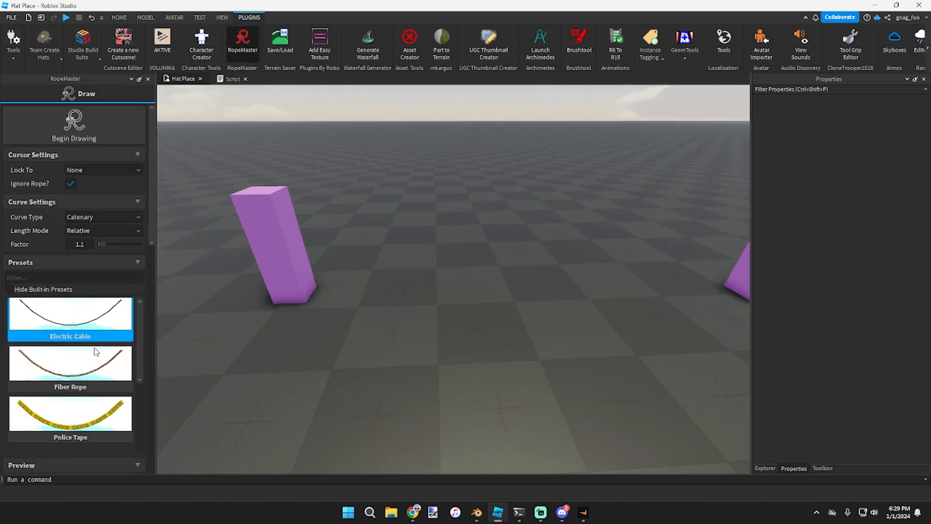
scroll("down", 3)
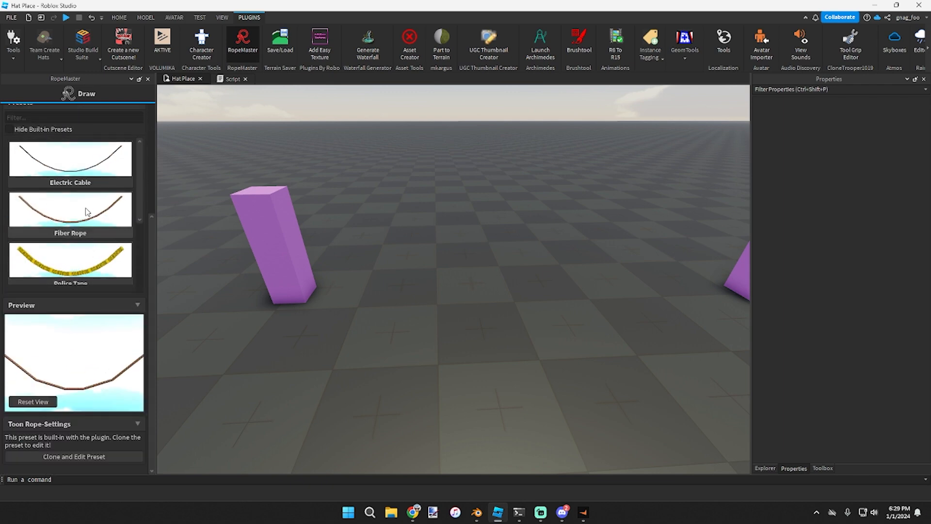
left_click(70, 158)
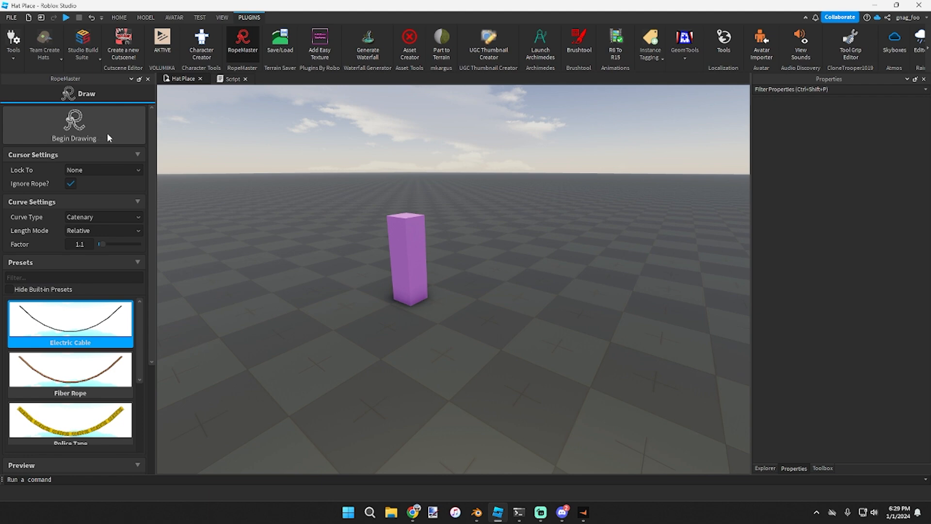
Draw an electric cable with curve factor 1.01 between the two lavender blocks, then deselect
left_click(73, 126)
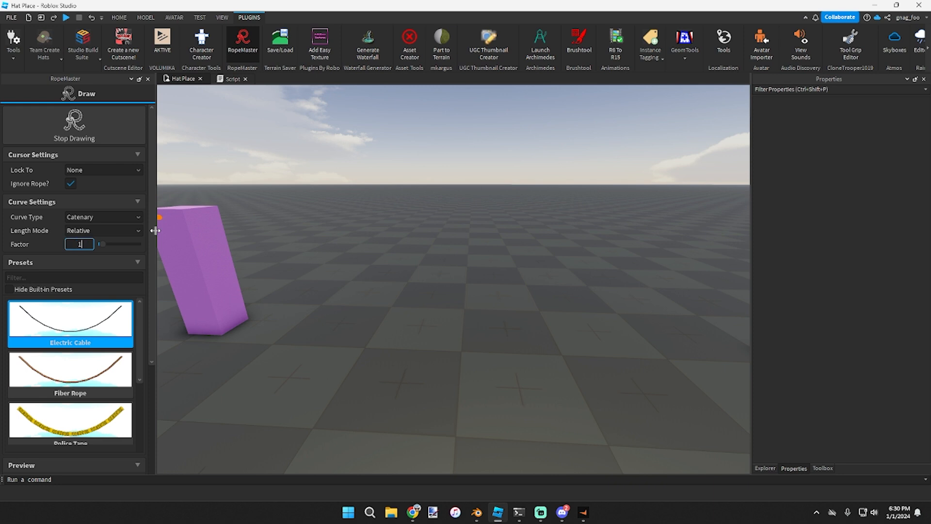
type(".01")
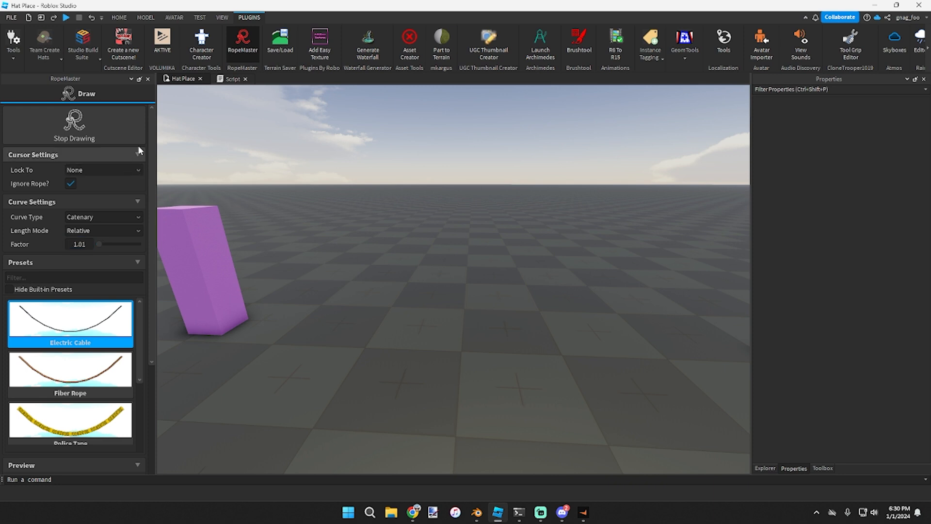
left_click(501, 223)
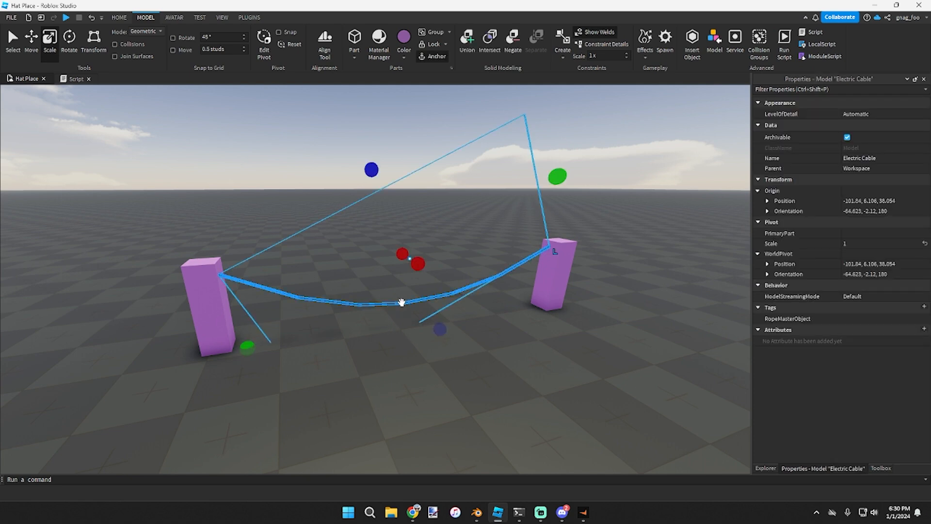
mouse_move(490, 369)
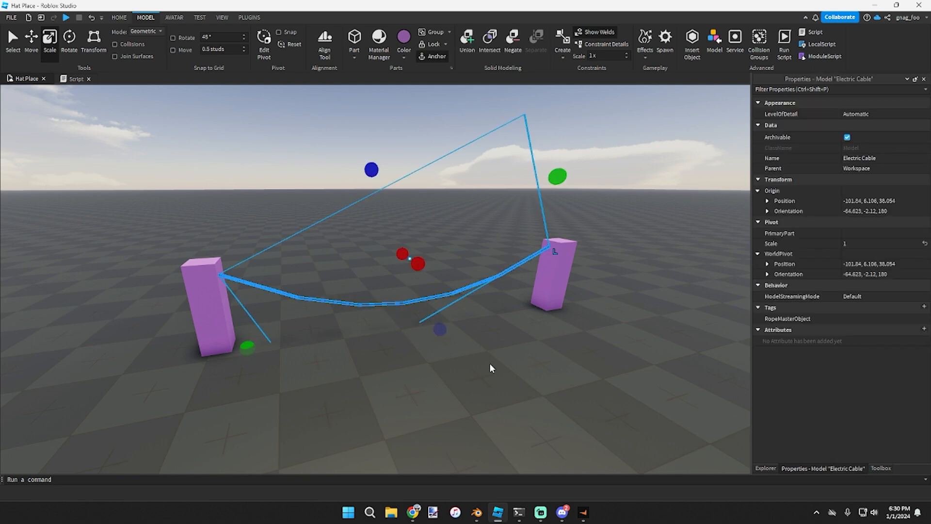
left_click(491, 369)
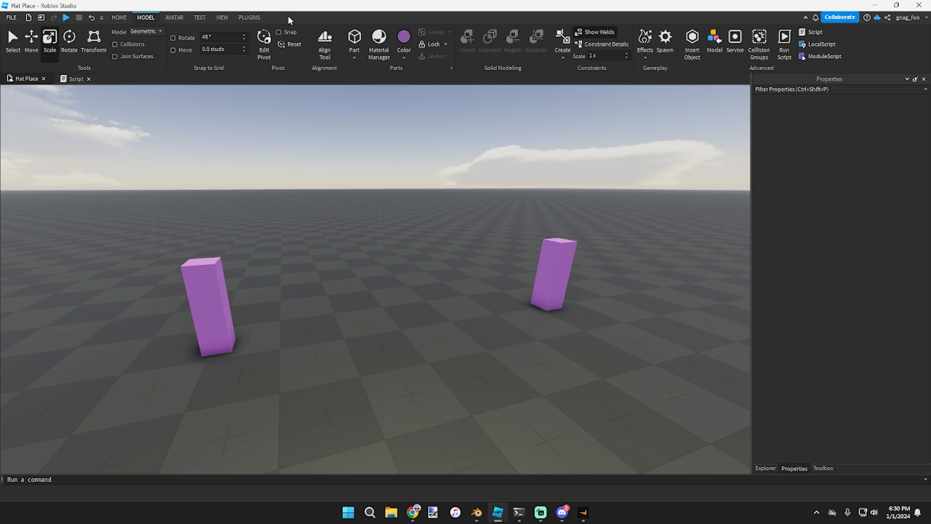
Apply a mottled stone-like texture to the wide lavender block with Add Easy Texture
left_click(249, 18)
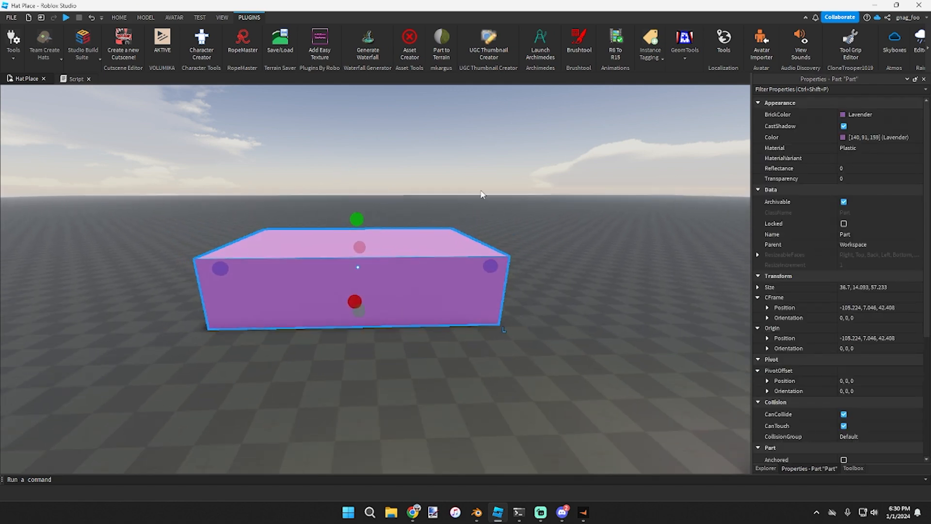
left_click(319, 45)
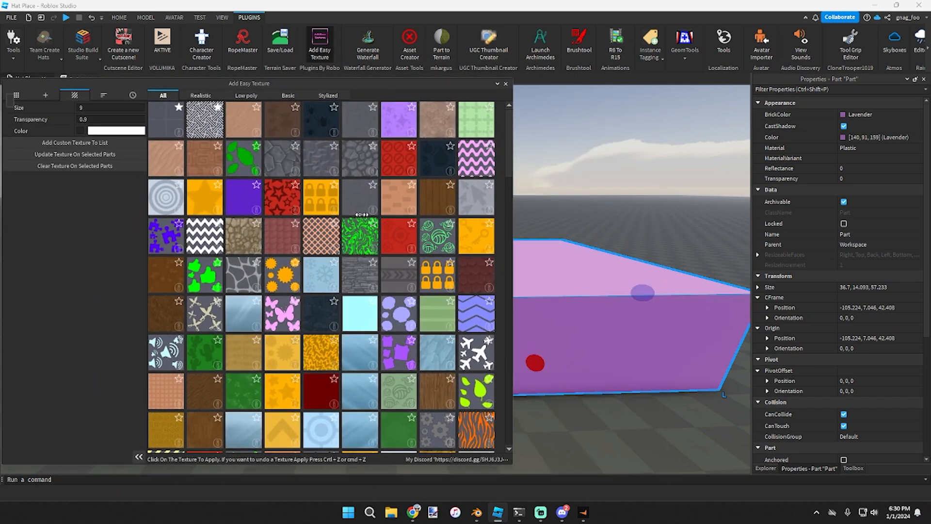
scroll("down", 3)
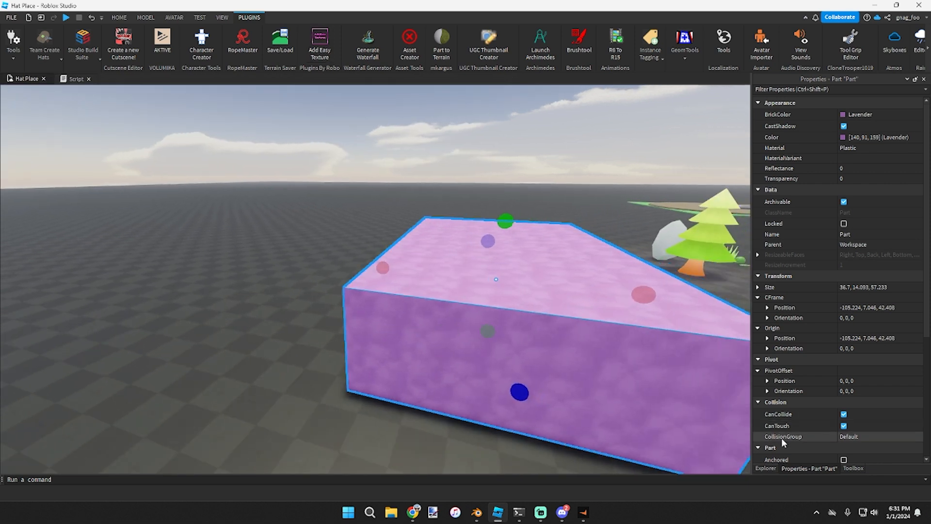
Recolour the block with the colour picker and browse the Easy Texture grid for wood
left_click(765, 467)
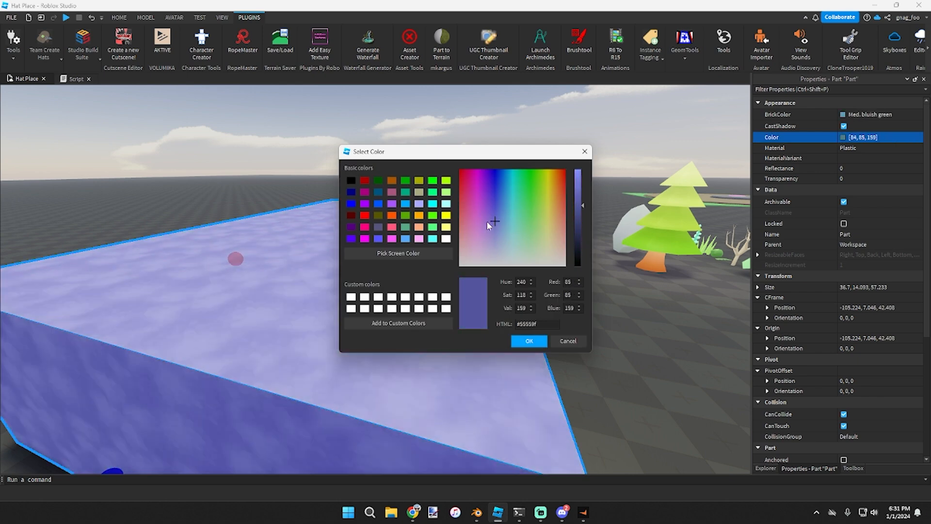
left_click(546, 224)
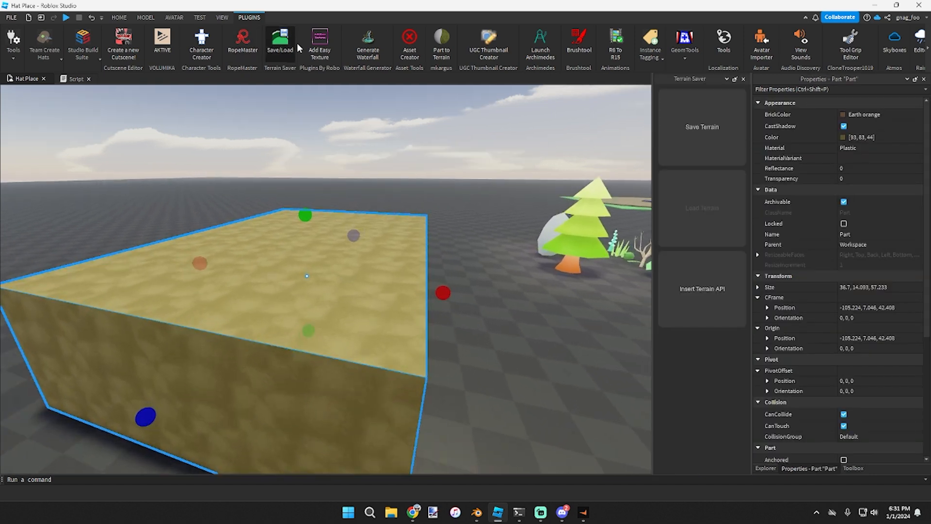
left_click(319, 45)
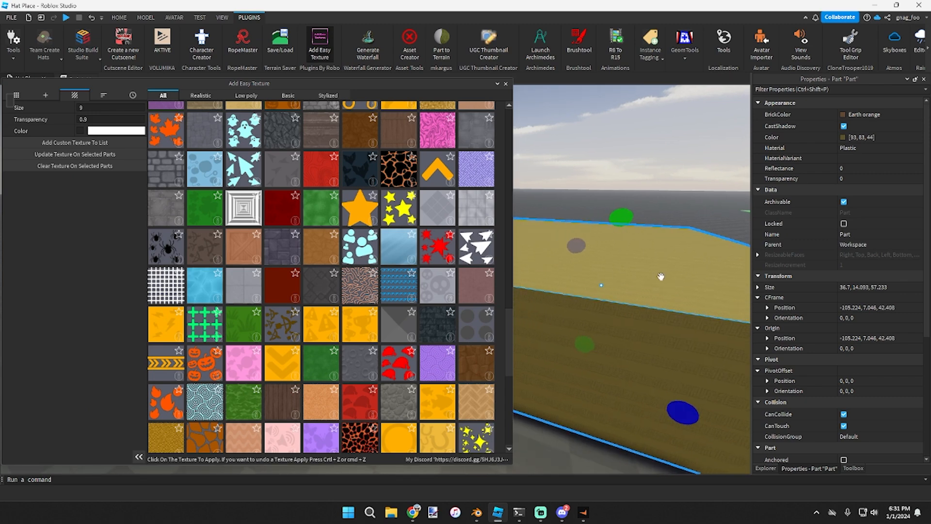
scroll("down", 3)
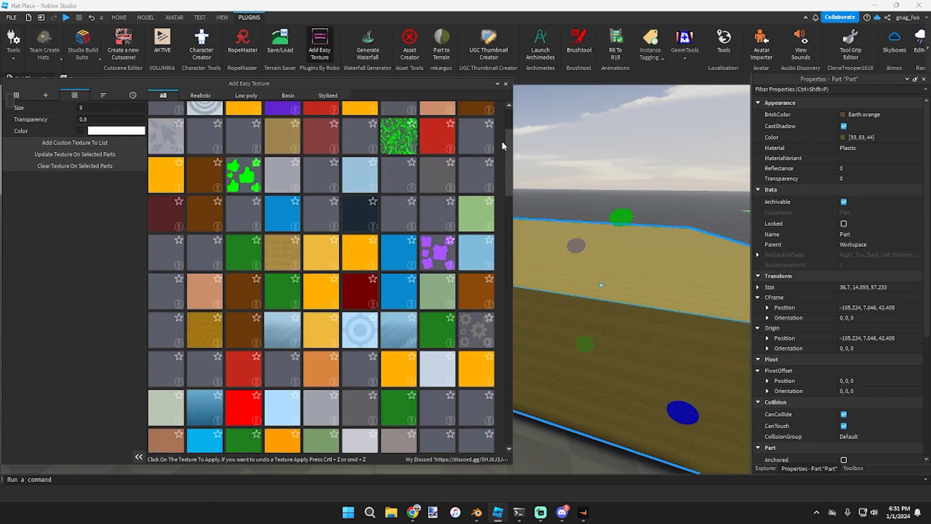
Review the Instant Apply and face options in the texture settings, then close the panel
scroll("down", 3)
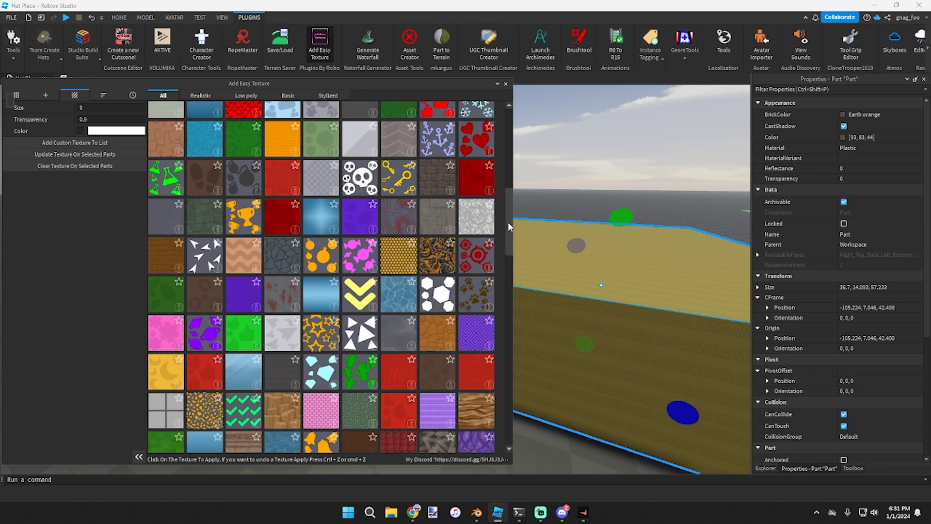
scroll("down", 3)
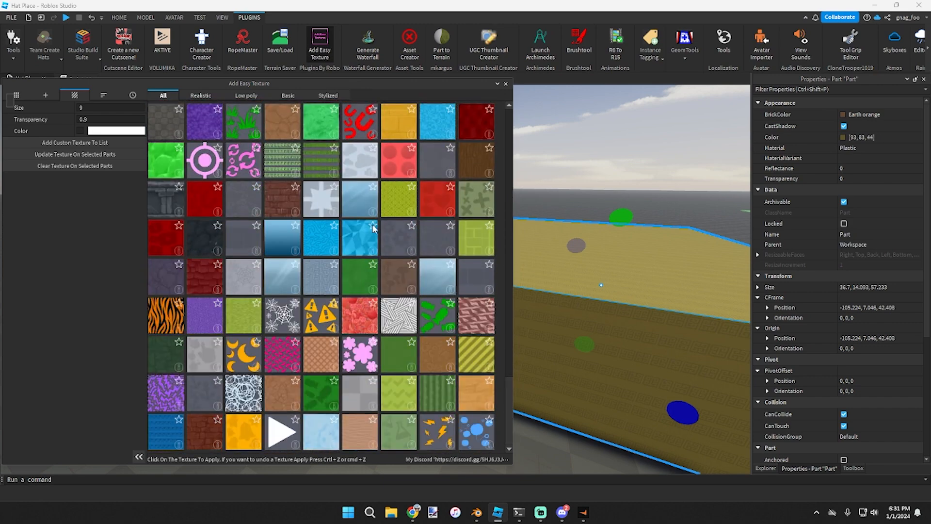
left_click(45, 95)
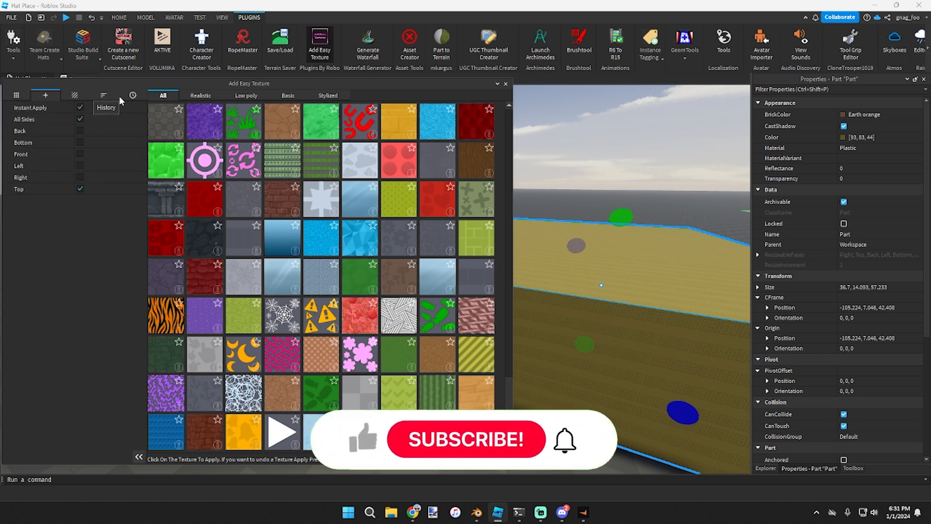
left_click(74, 95)
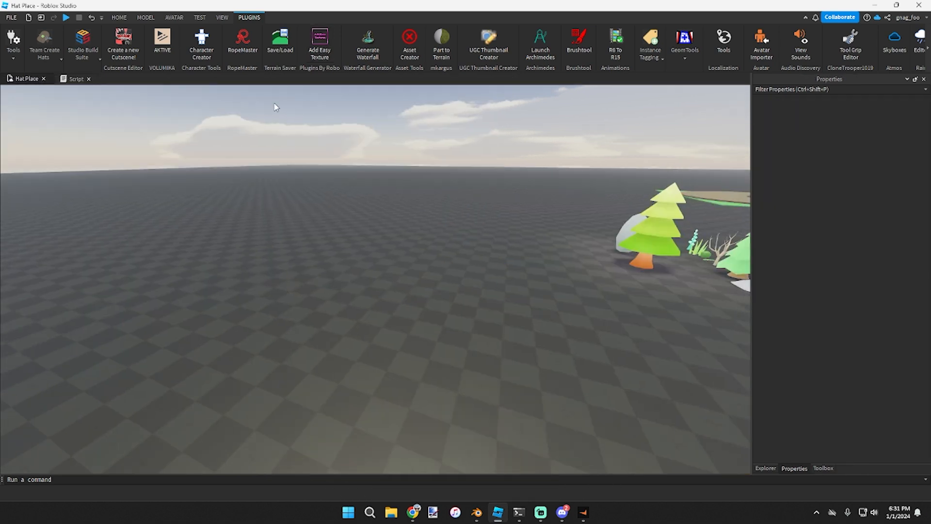
Build a block-and-wedge ramp and convert it to grassy terrain with Part to Terrain
left_click(145, 17)
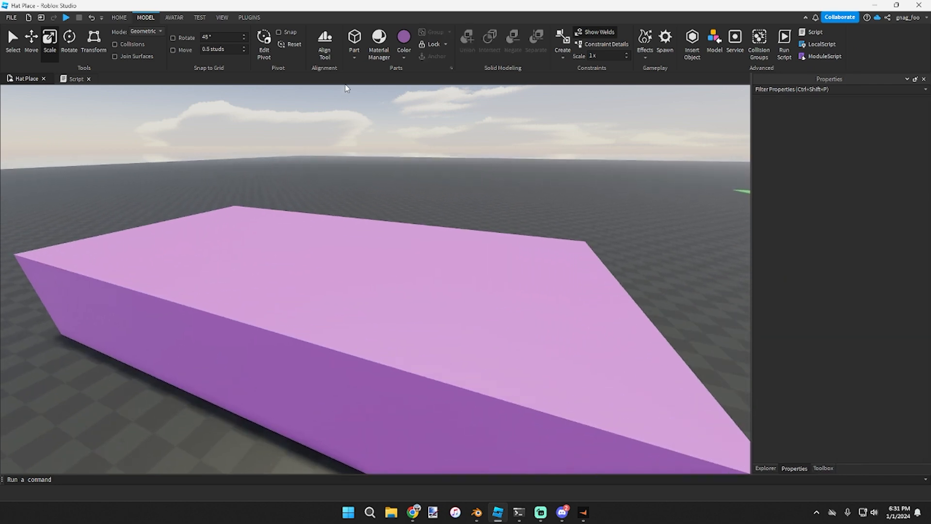
left_click(307, 273)
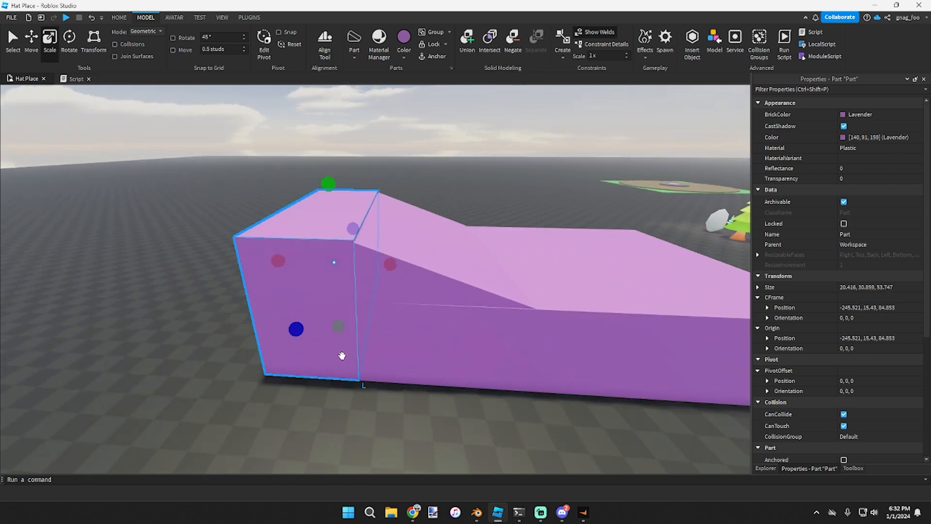
left_click(249, 17)
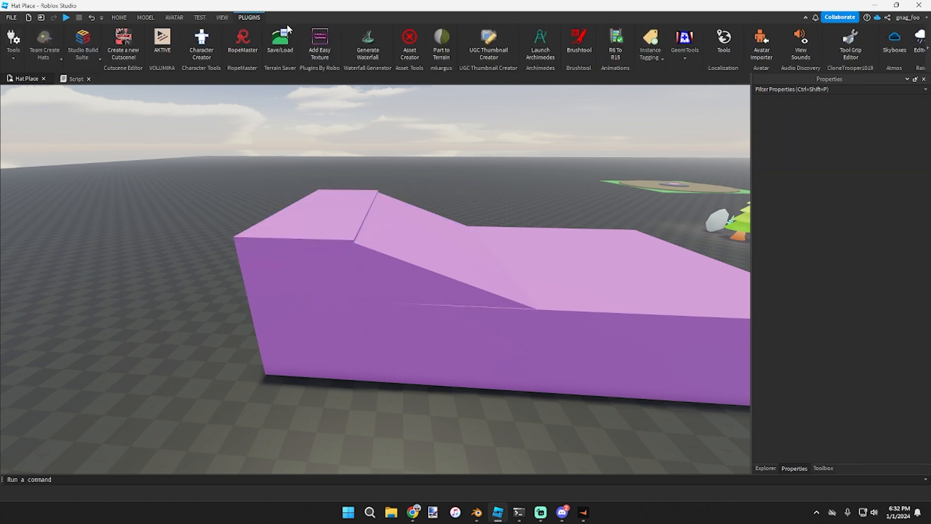
left_click(441, 43)
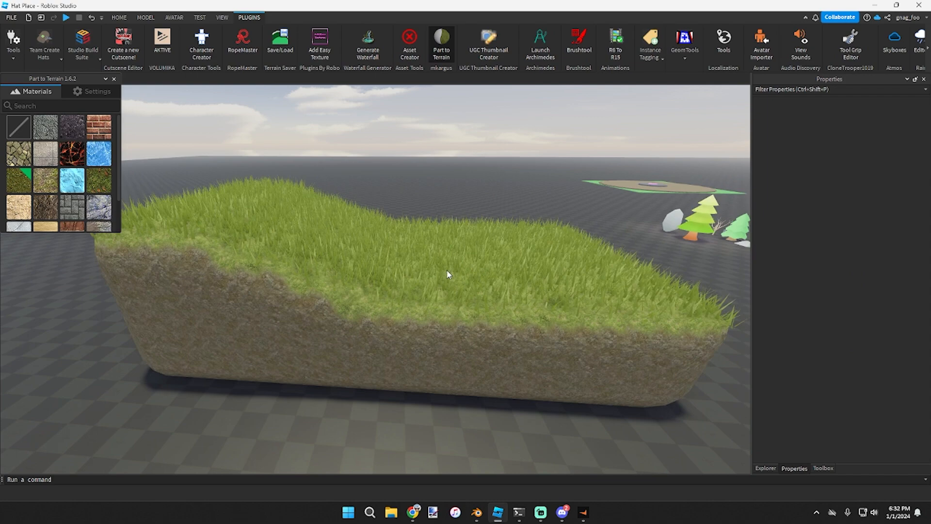
left_click(578, 44)
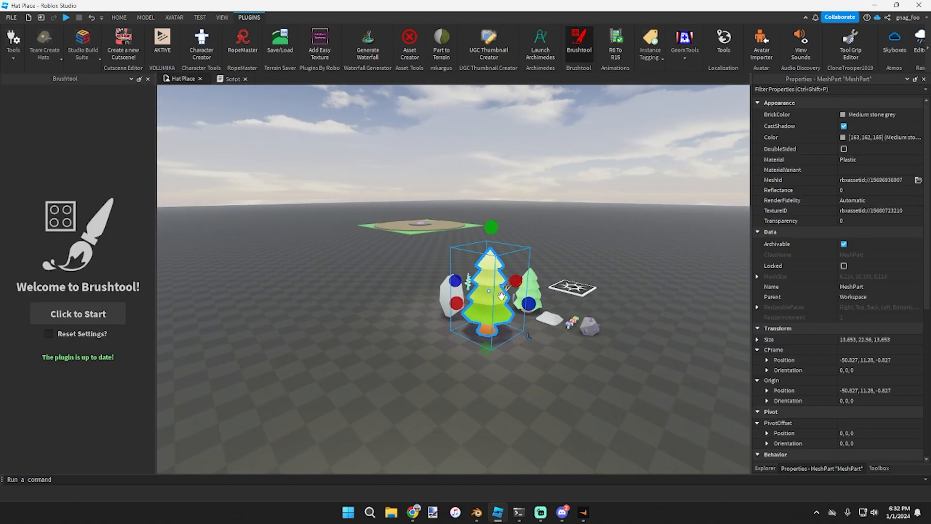
Add the selected tree as a Brushtool brush with random scale between 0.8 and 1.2
left_click(77, 313)
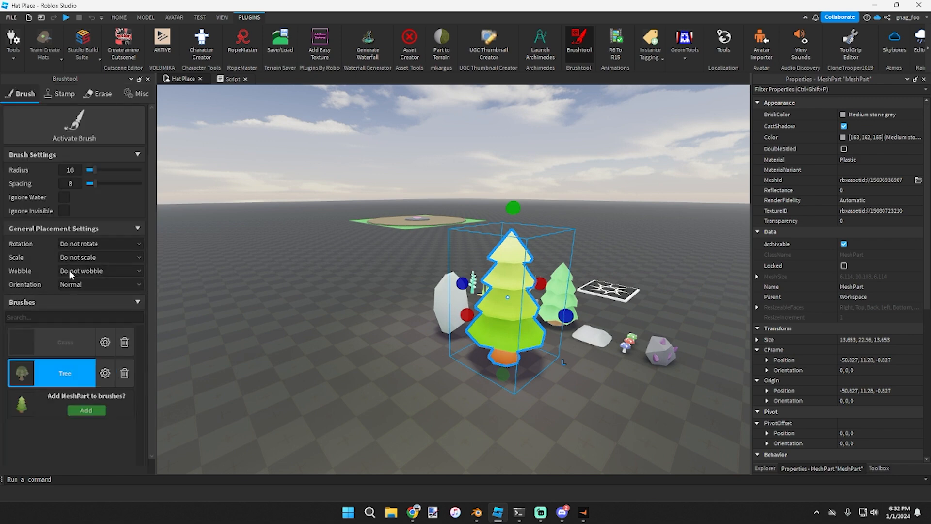
left_click(125, 341)
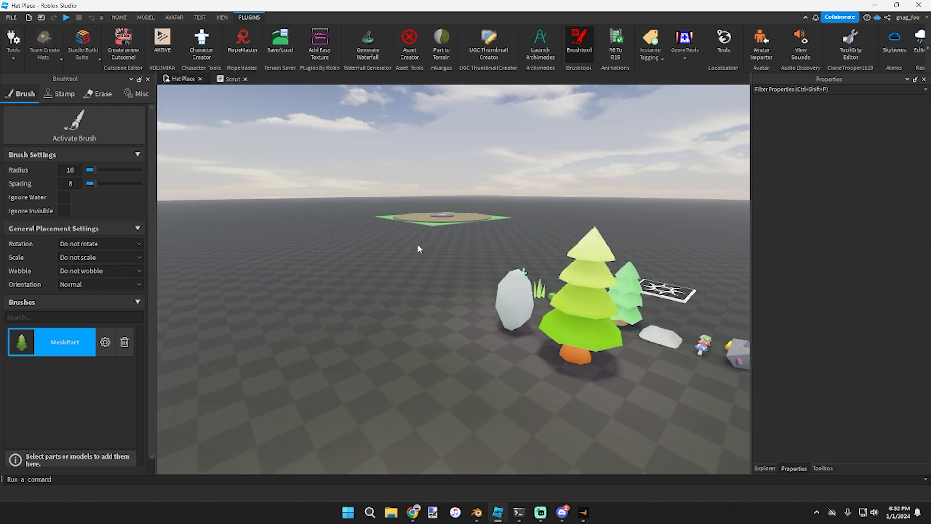
left_click(99, 256)
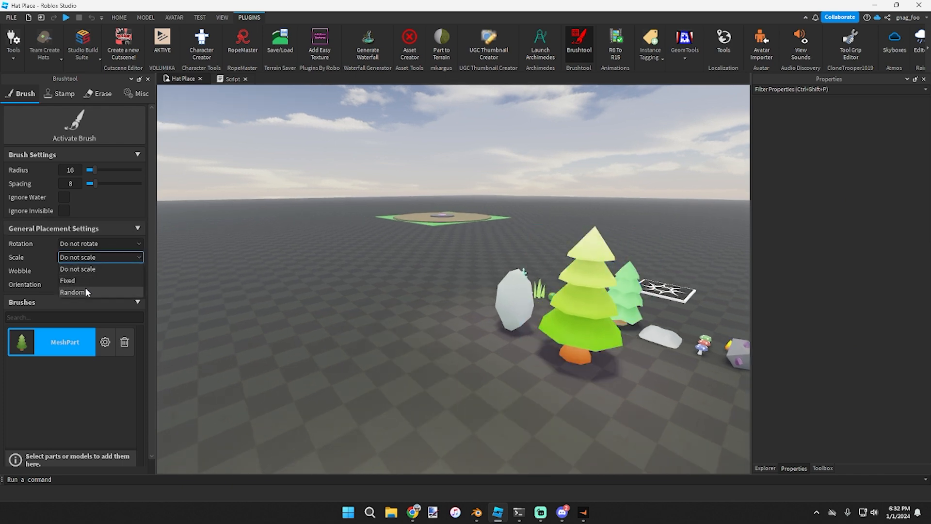
left_click(72, 292)
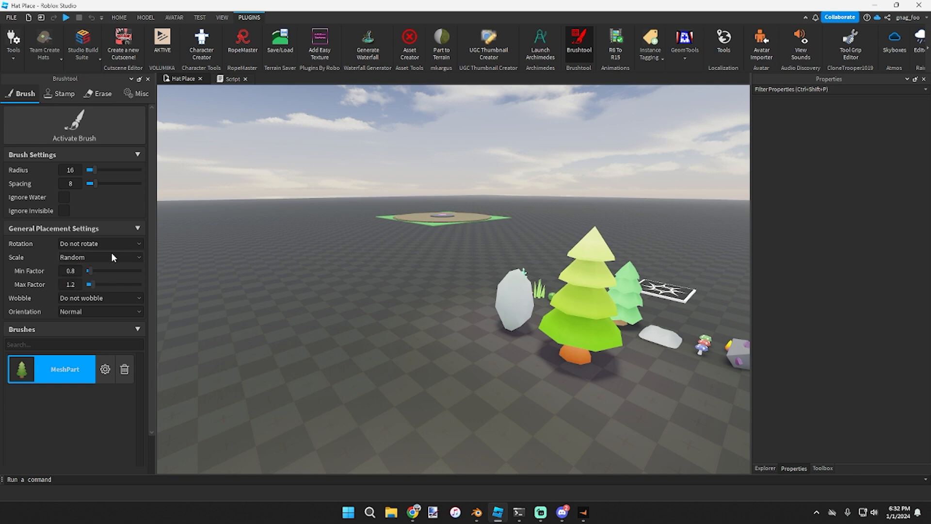
mouse_move(85, 312)
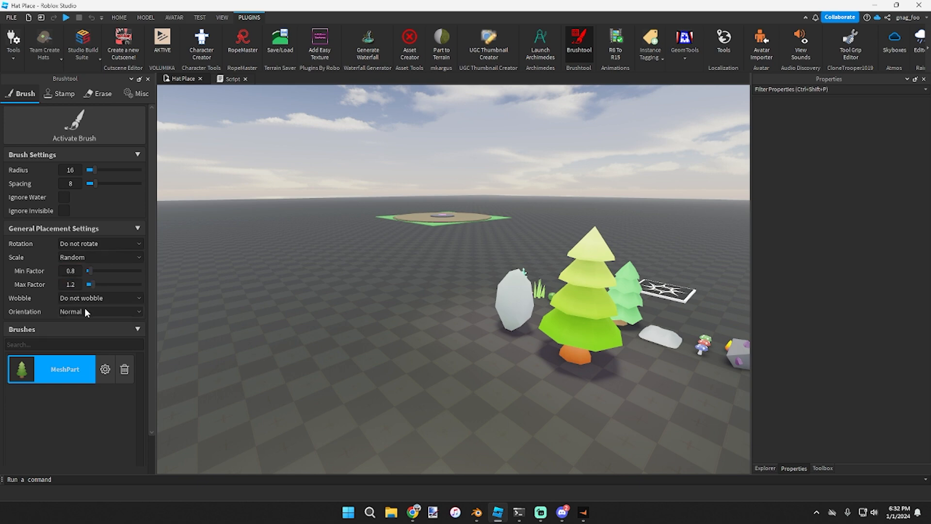
Give painted trees random rotation and activate the tree brush
left_click(99, 311)
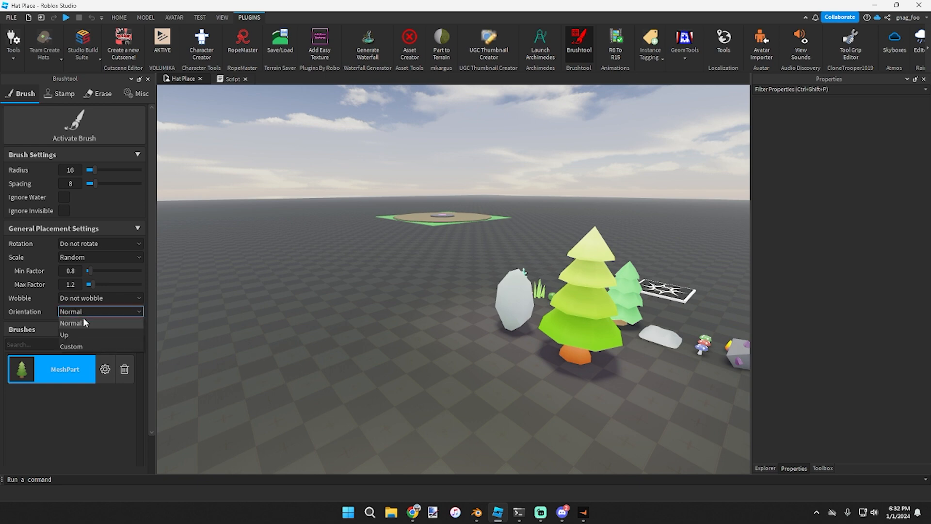
left_click(100, 243)
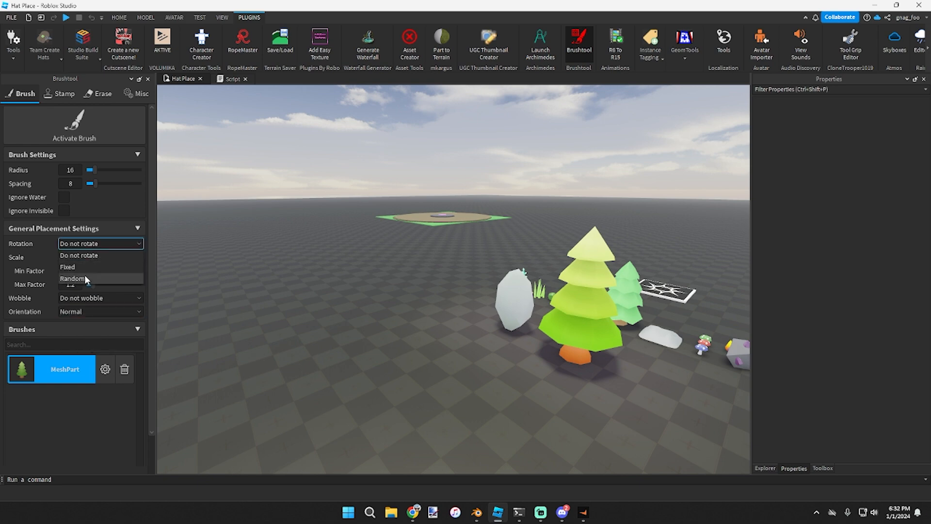
left_click(71, 279)
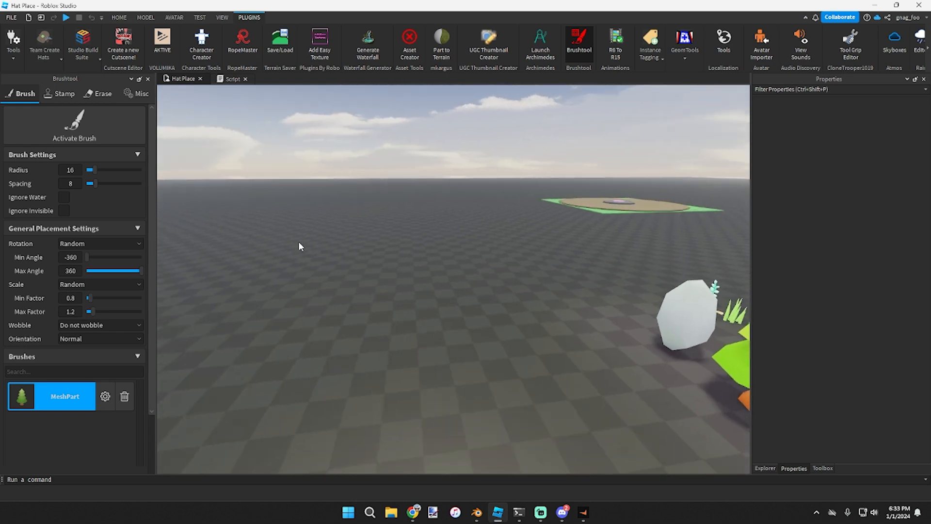
left_click(75, 121)
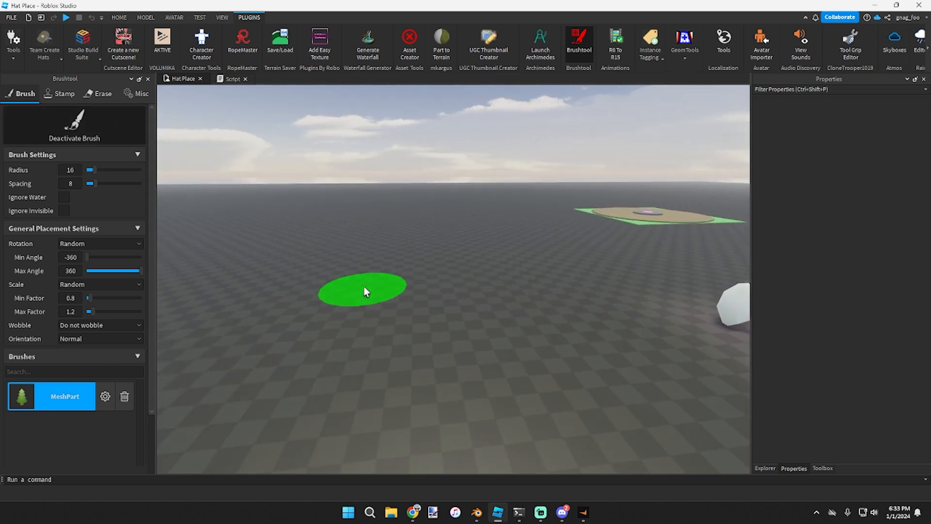
Paint clusters of randomly sized pines across the baseplate and onto the purple wedge
left_click(365, 291)
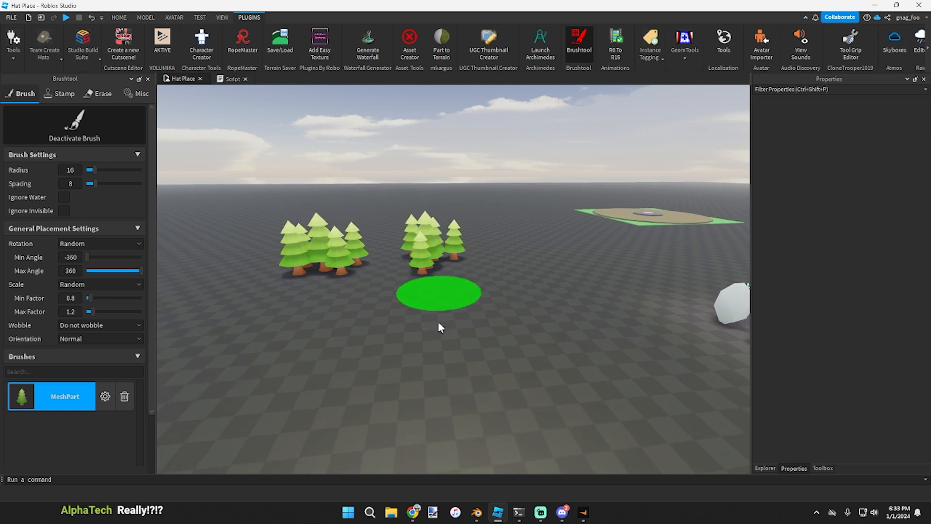
left_click(438, 327)
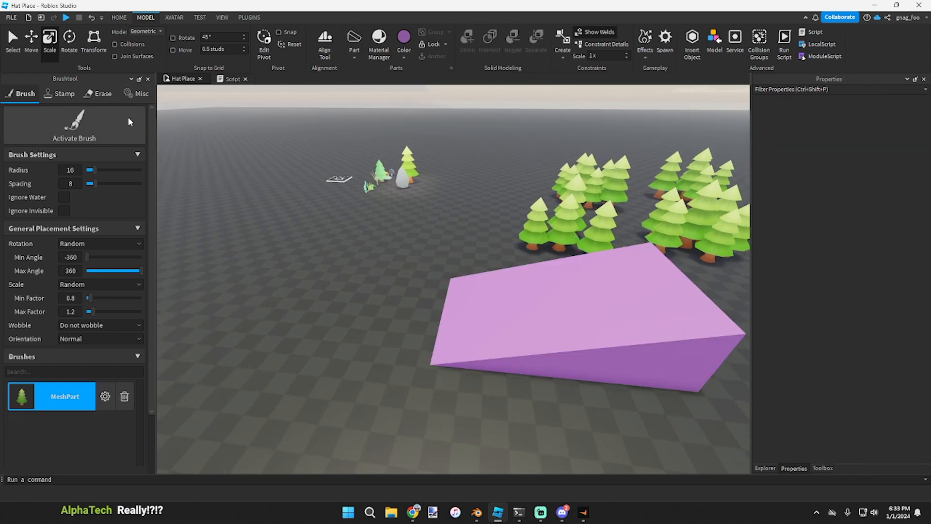
left_click(74, 138)
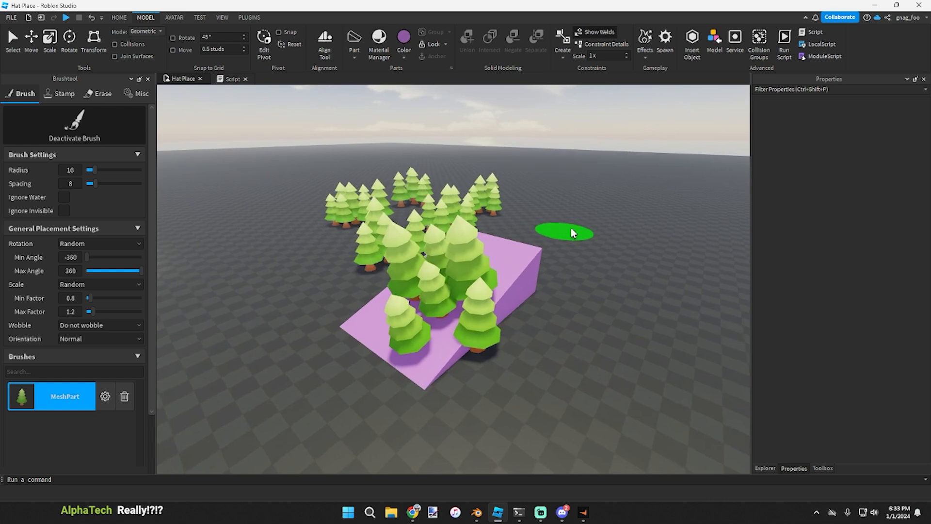
left_click(249, 18)
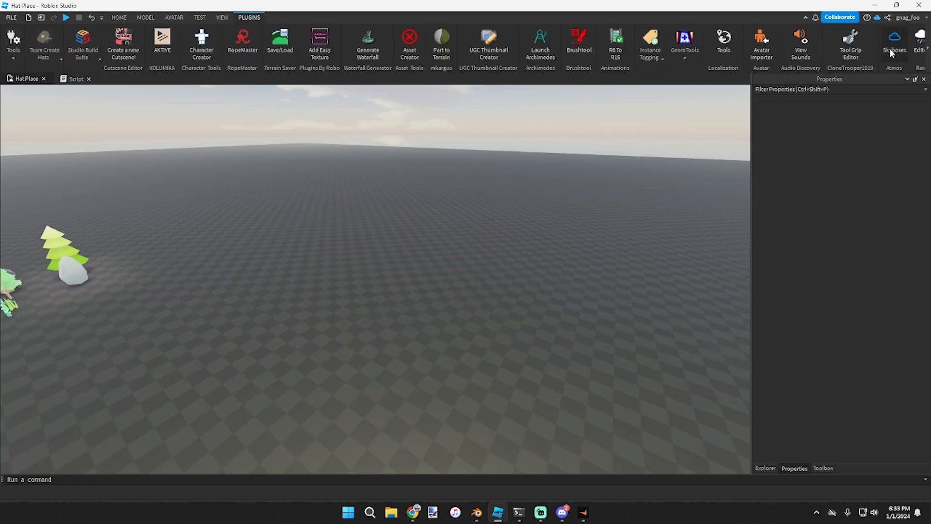
Apply the Deep Blue Sky skybox from the Skybox Browser, replacing the grey sky, then dismiss the browser
left_click(893, 42)
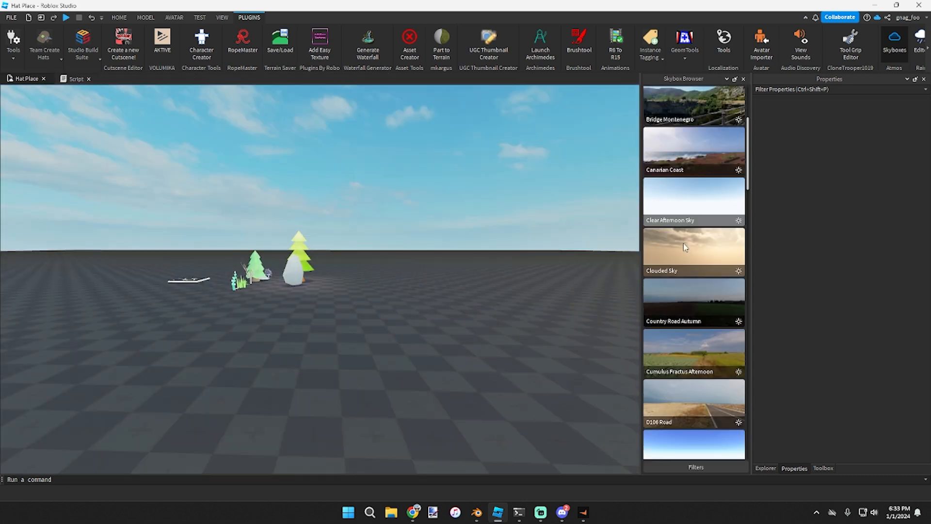
left_click(692, 250)
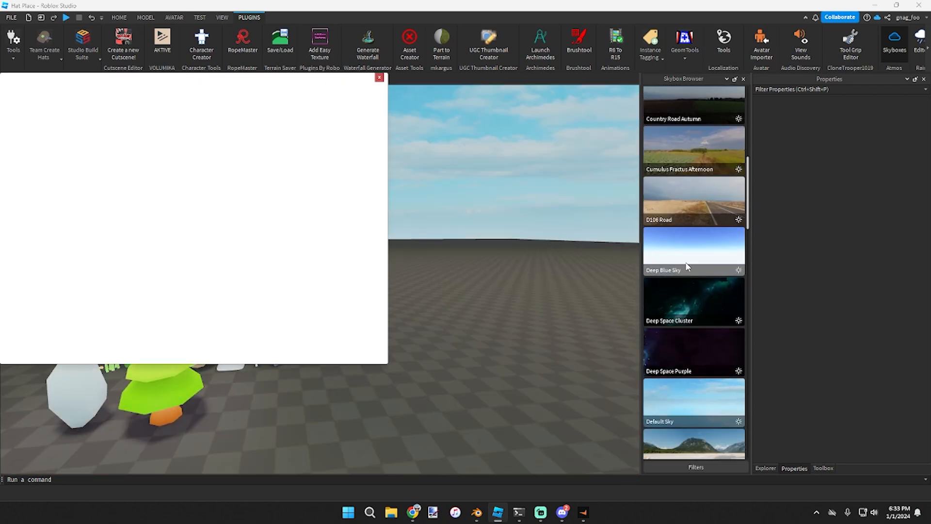
left_click(379, 78)
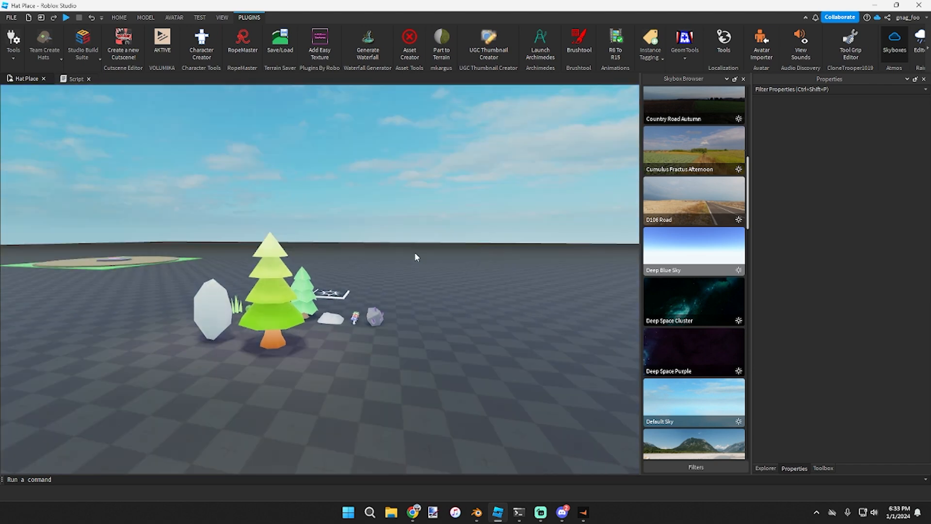
left_click(743, 78)
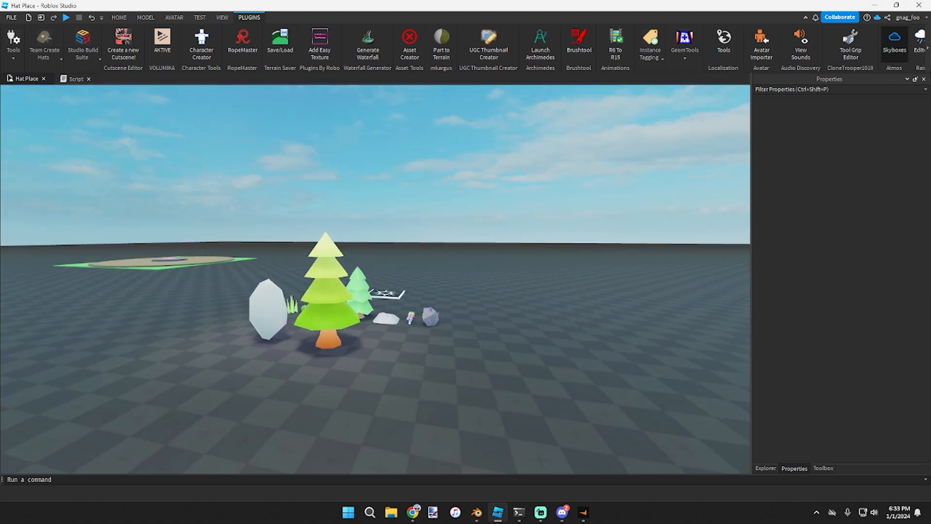